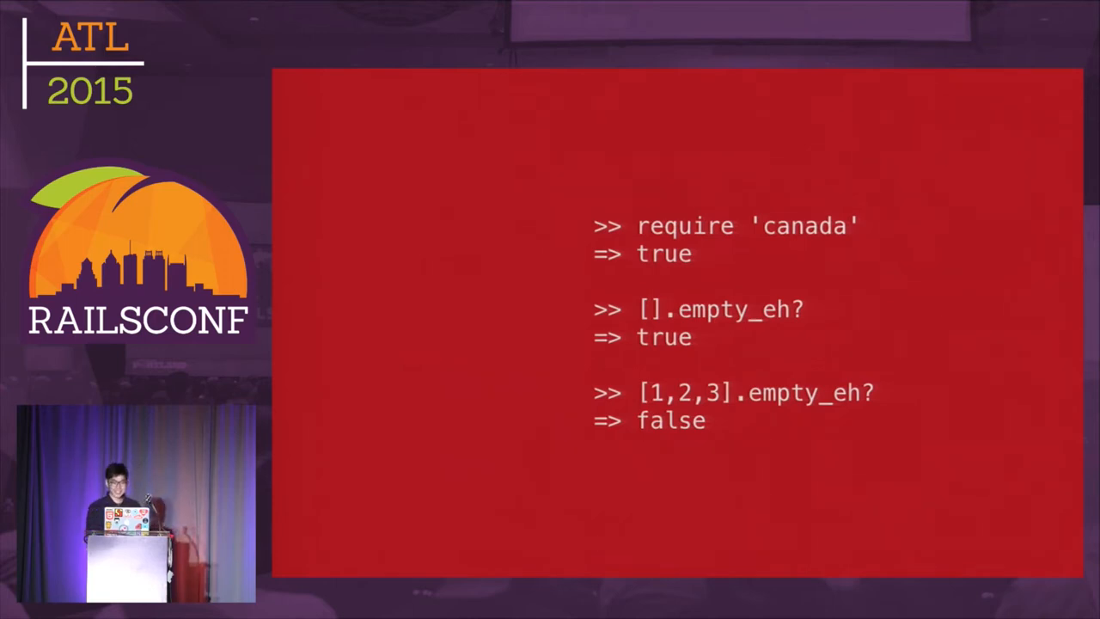
key(Right)
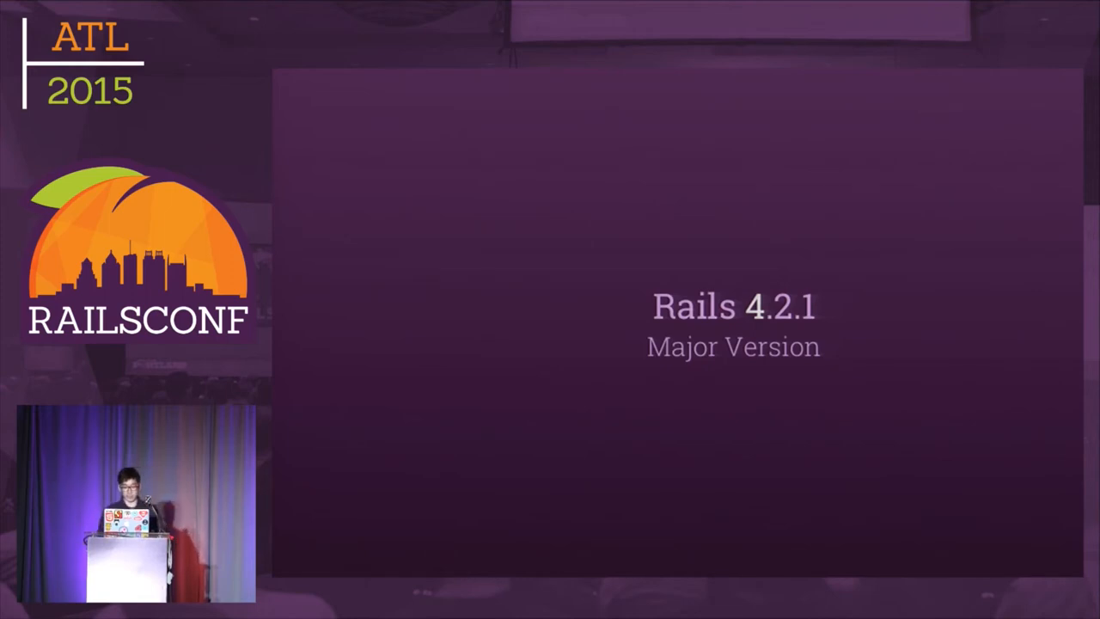
key(Right)
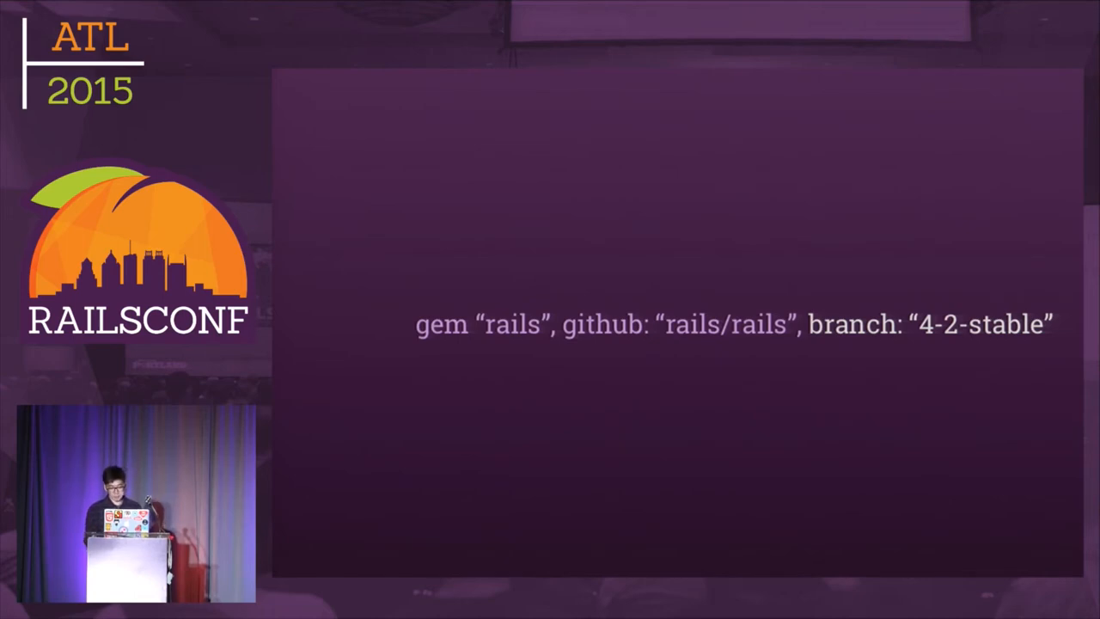
key(Right)
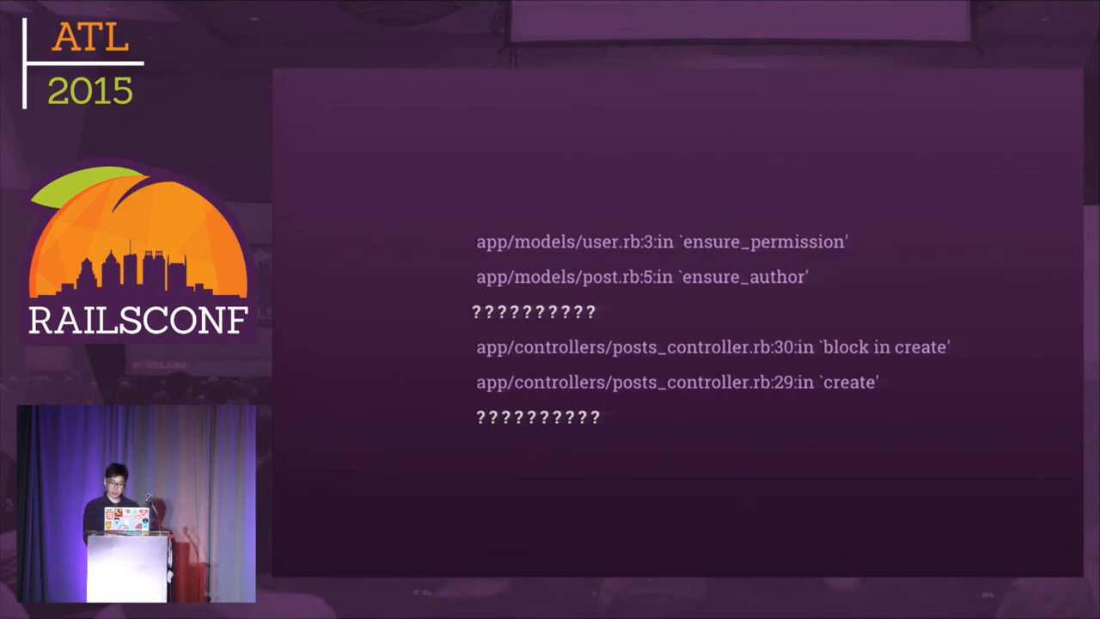
key(Right)
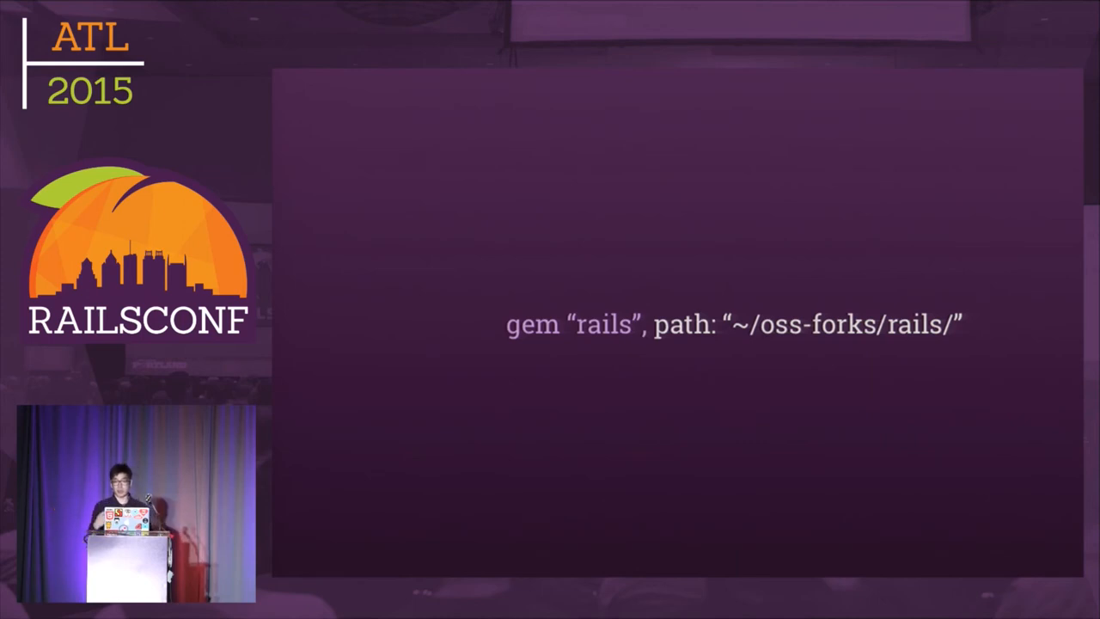
key(Right)
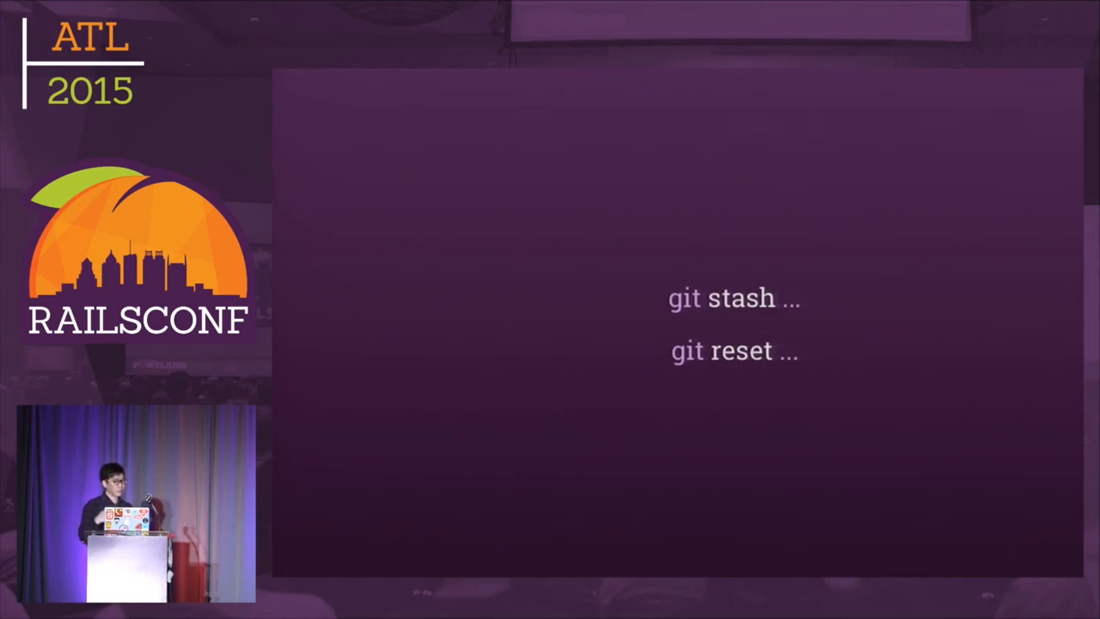